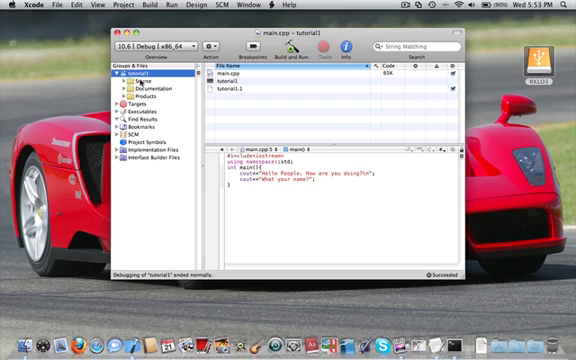
Step: Create a new C++ Command Line Tool project and clear the template code from main.cpp
right_click(128, 72)
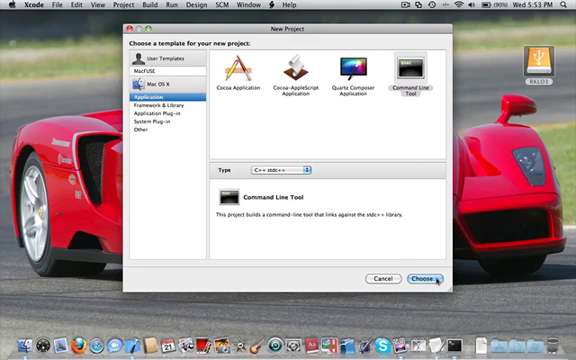
left_click(424, 280)
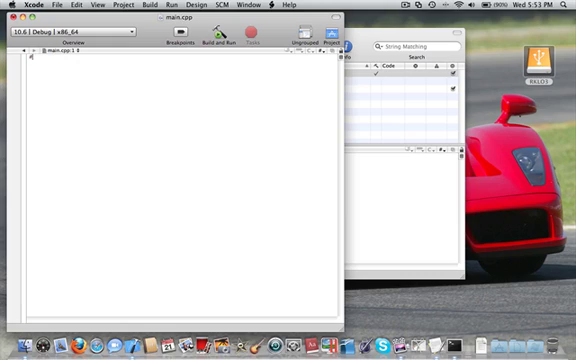
Step: Write #include <iostream>, using namespace std; and the int main() { header
type("#include<iostream>")
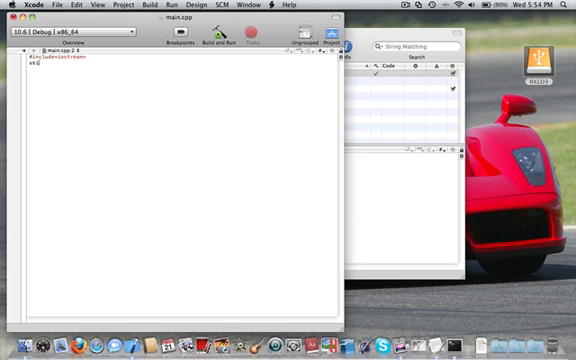
type("using namespace::std;")
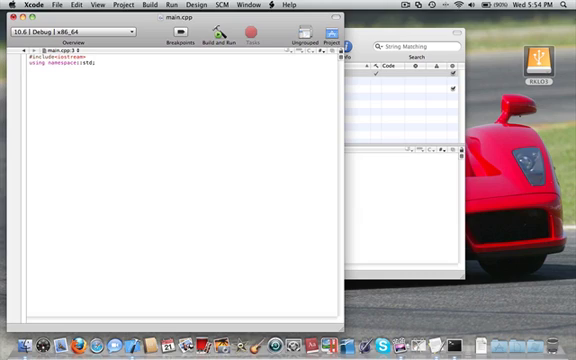
type("int")
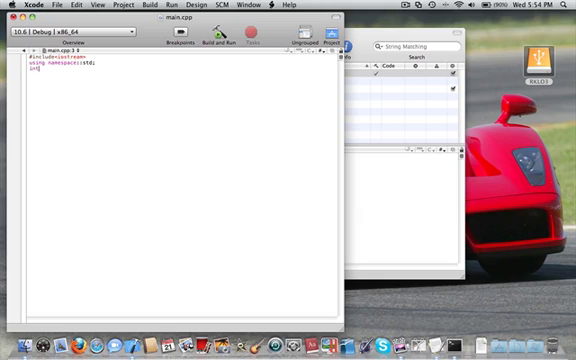
type("main(){")
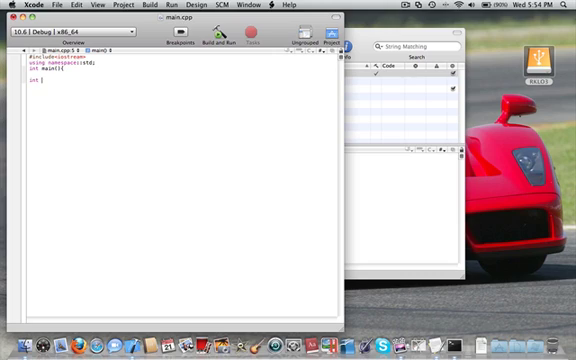
Step: Declare int number1; int number2; int add; on separate lines inside main
type("number")
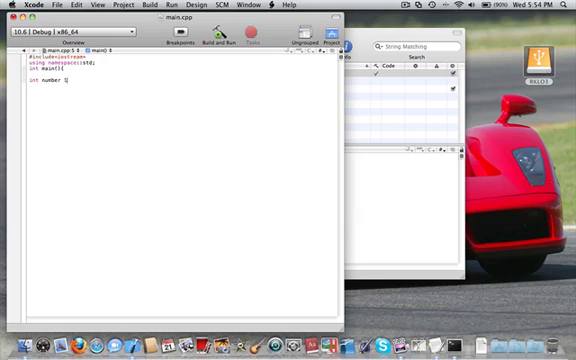
type("1;")
type("int")
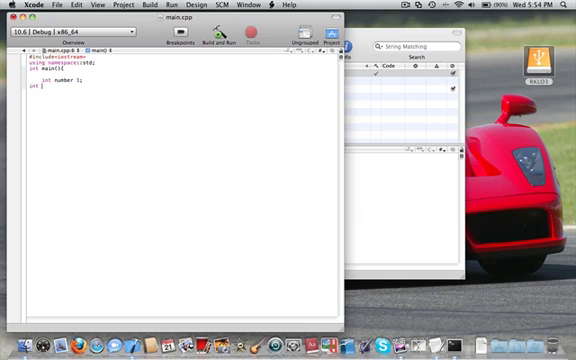
type("nu")
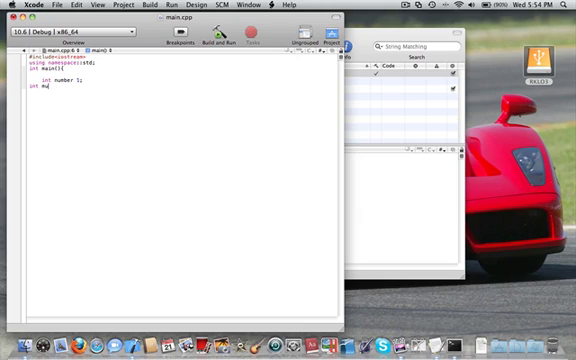
type("mber 2;")
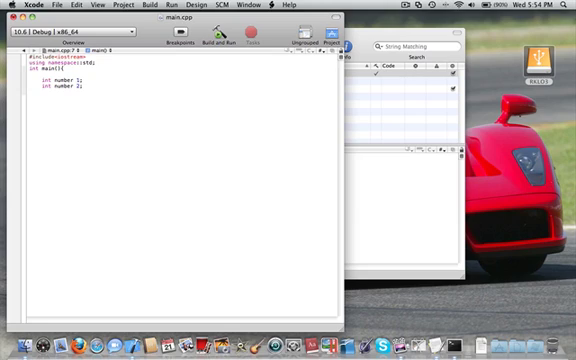
type("int")
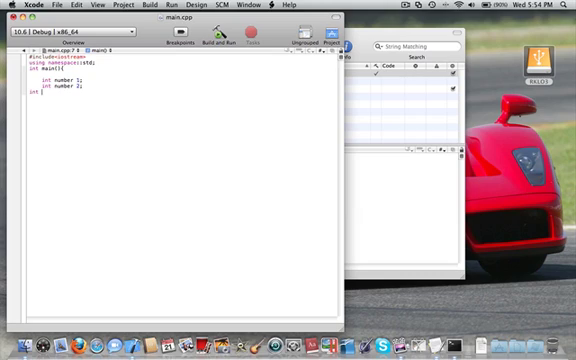
type("add")
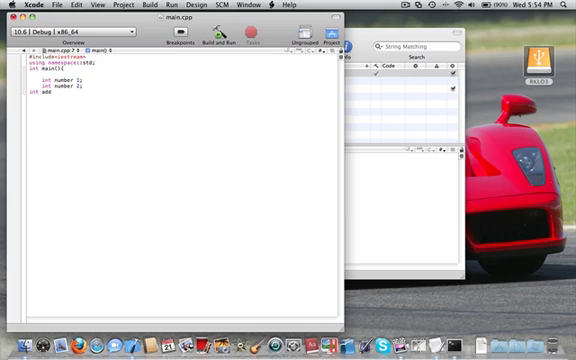
type("add")
type(", ")
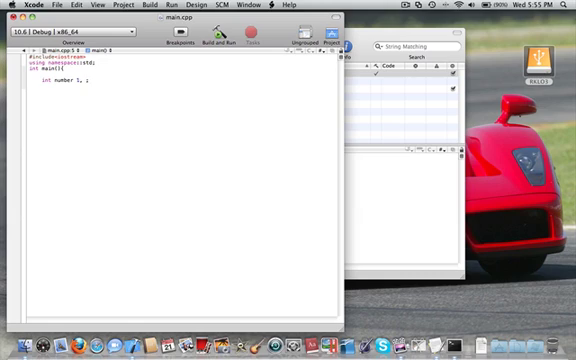
Step: Combine the declarations into the single line int number1, number2, add;
type("number2")
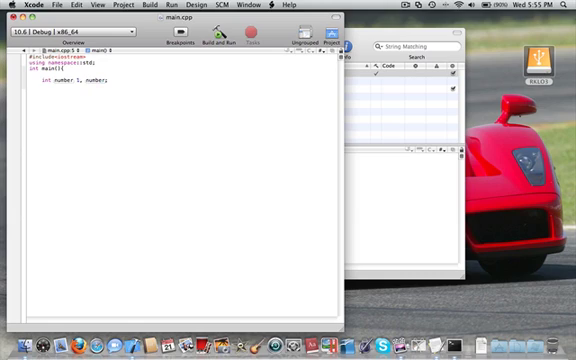
type("number2, add")
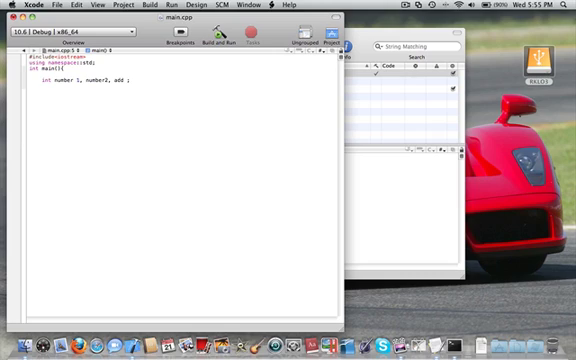
type("d")
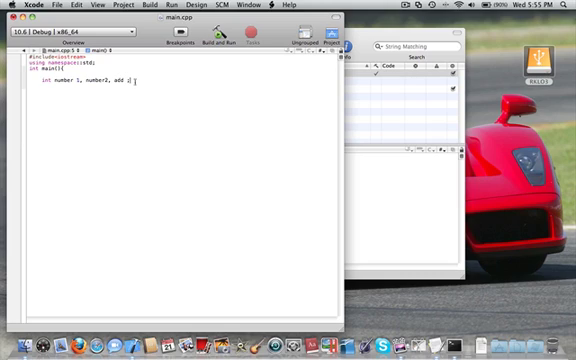
type(";")
type("cout<")
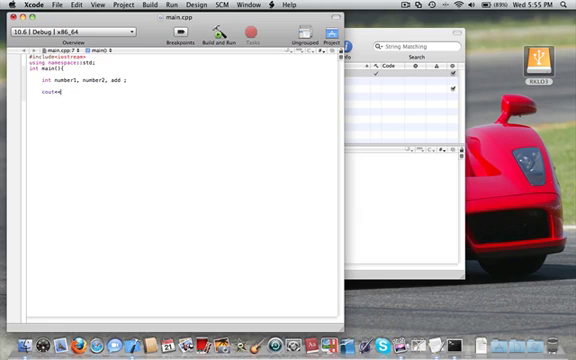
Step: Add cout<<"Enter the first number"; and cin>>number1; to read the first value
type("<")
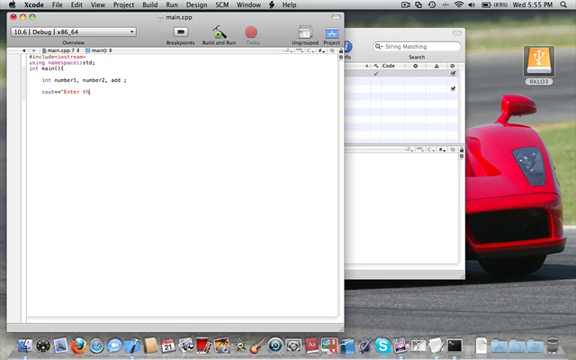
type("the first")
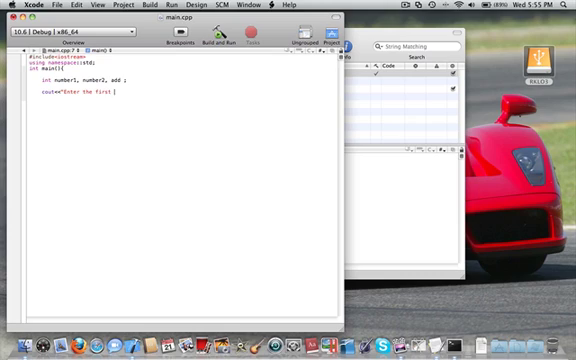
type("number\";")
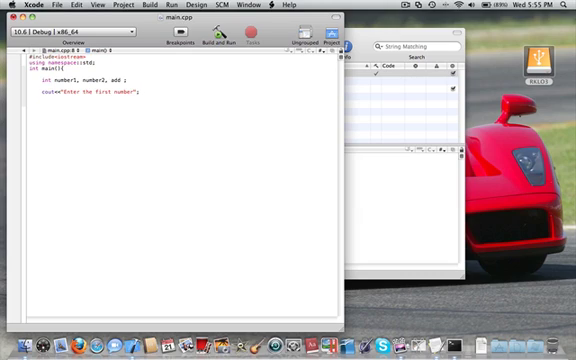
type("cin>>")
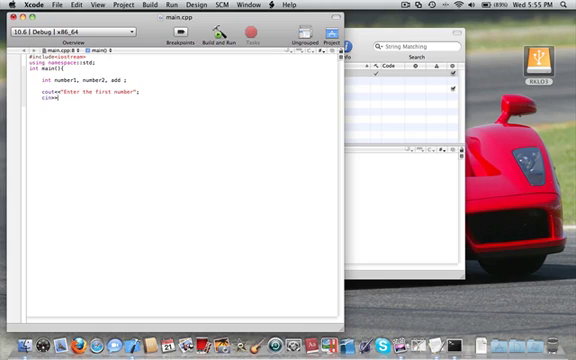
type("number1")
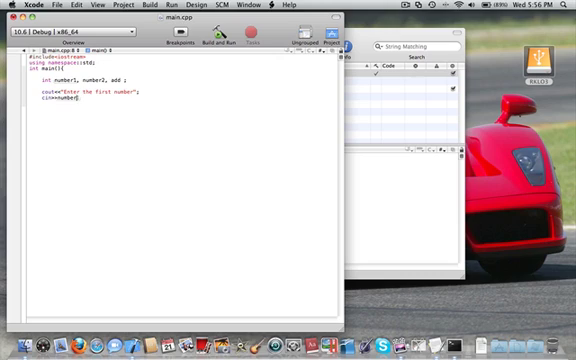
type("1;")
type("cout<<\"")
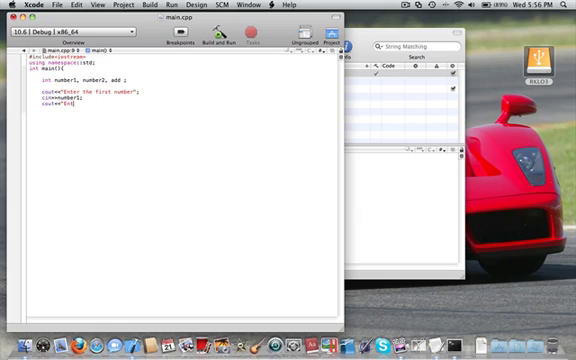
Step: Add the "Enter the second number" prompt and cin>>number2; for the second value
type("Enter the seco")
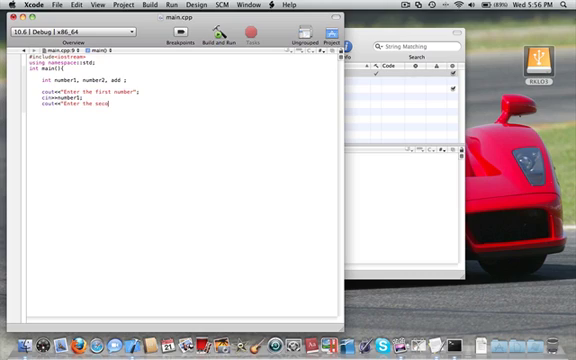
type("nd number\\n\";")
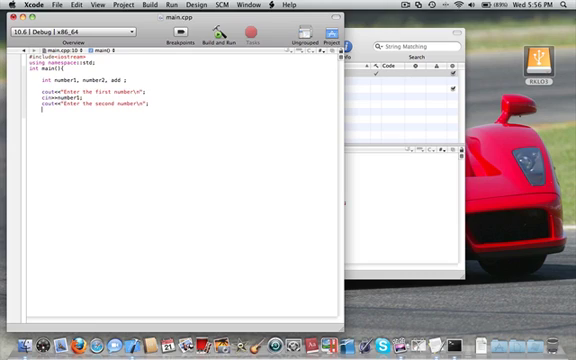
type("cin>>number2;")
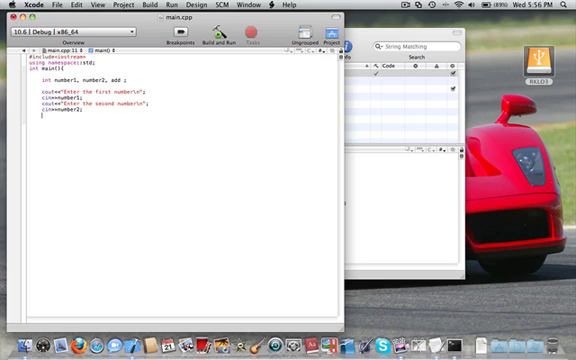
Step: Store the sum with add=number1+number2;
type("adj")
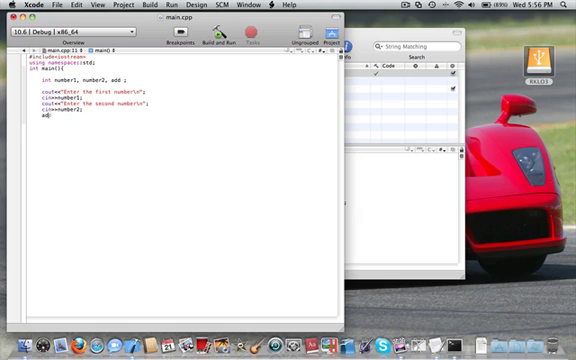
type("=")
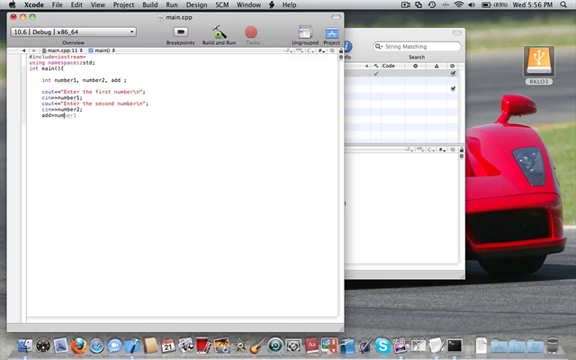
type("number1+")
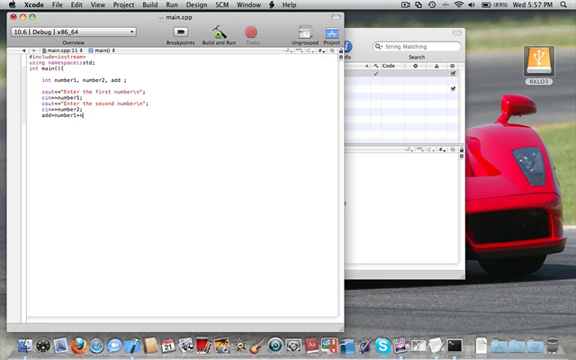
type("number2;")
type("cout<<\"Your")
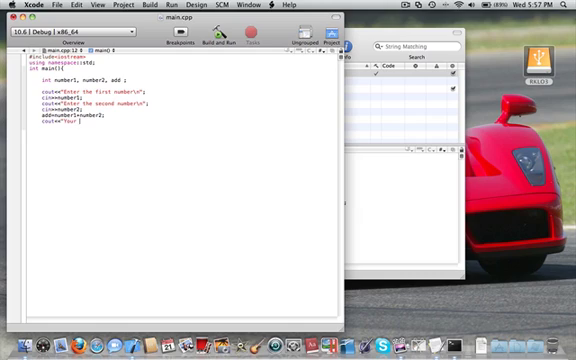
Step: Print the result with cout<<"Your total is "<<add<<endl;
type("total is\"<<")
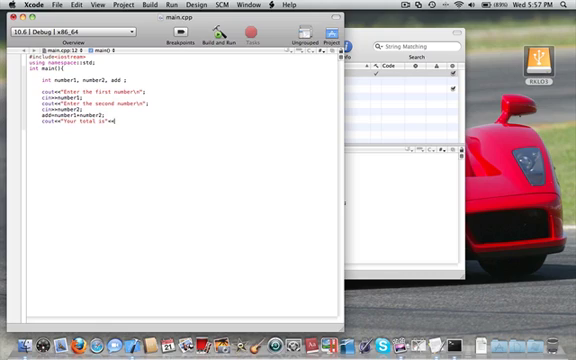
type("add<<endl;")
type("}")
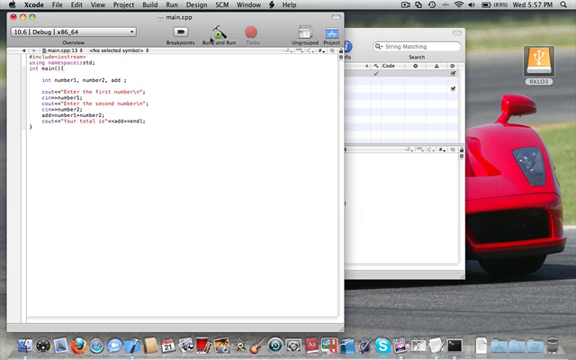
Step: Build and run the program with Save All, launching it in Terminal at the first-number prompt
left_click(216, 46)
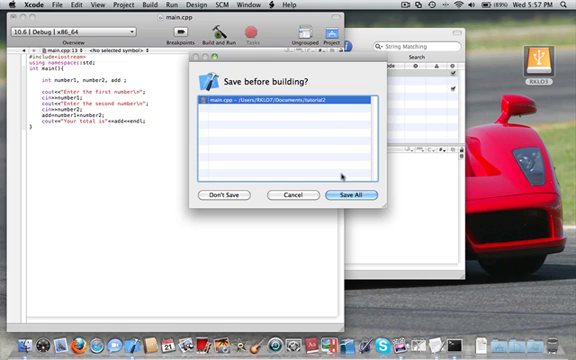
left_click(350, 194)
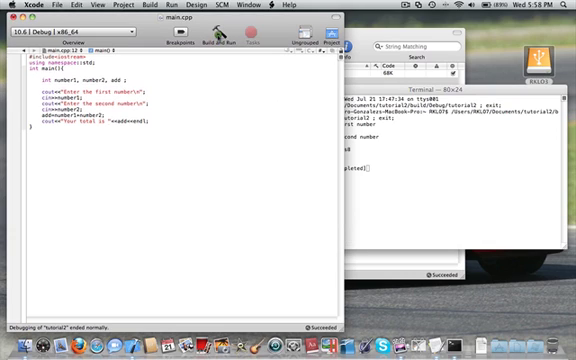
left_click(228, 42)
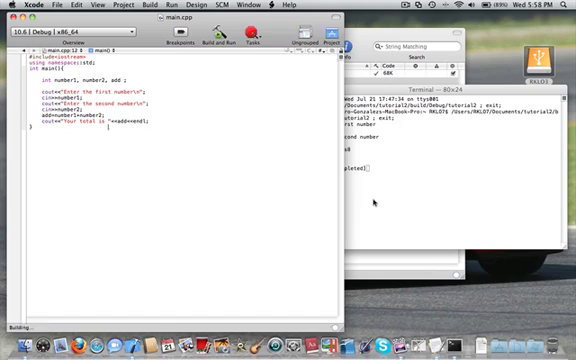